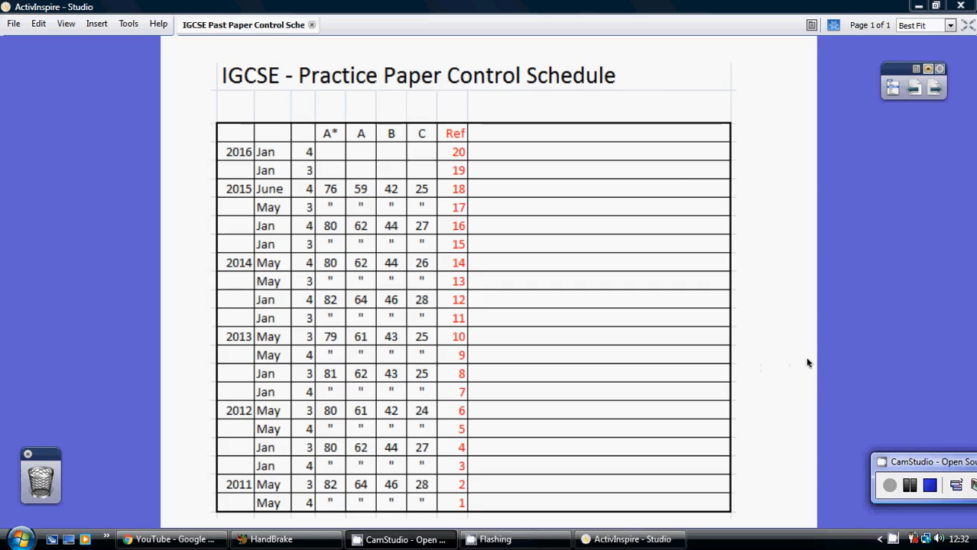
mouse_move(843, 317)
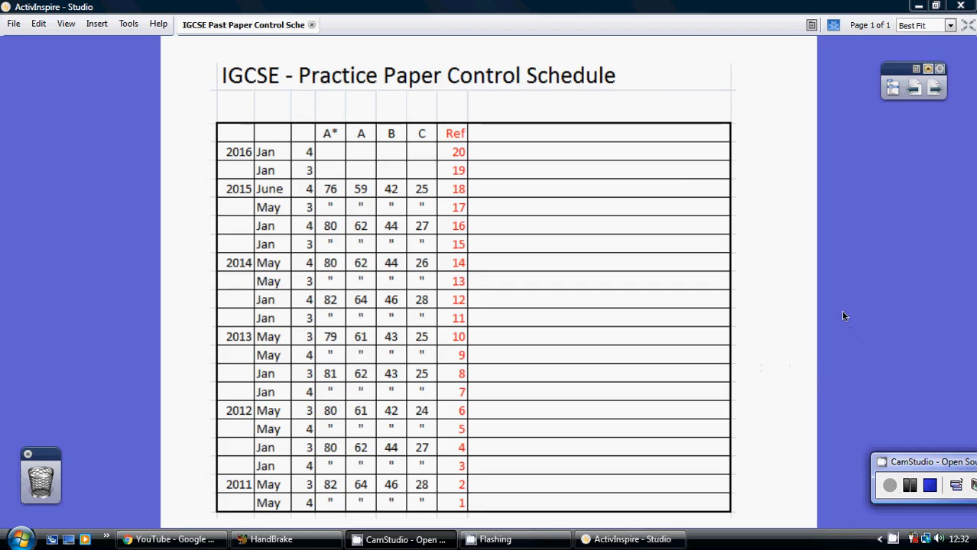
mouse_move(432, 97)
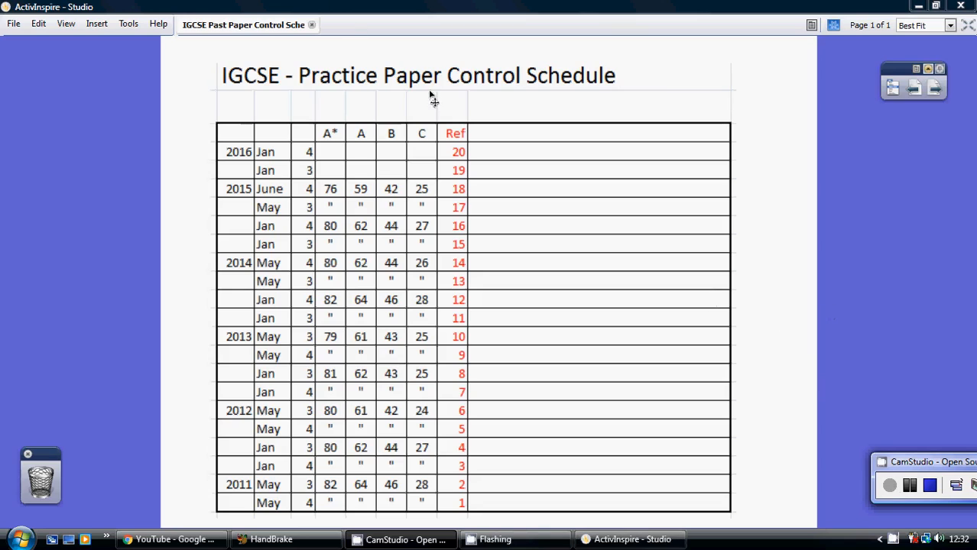
mouse_move(439, 111)
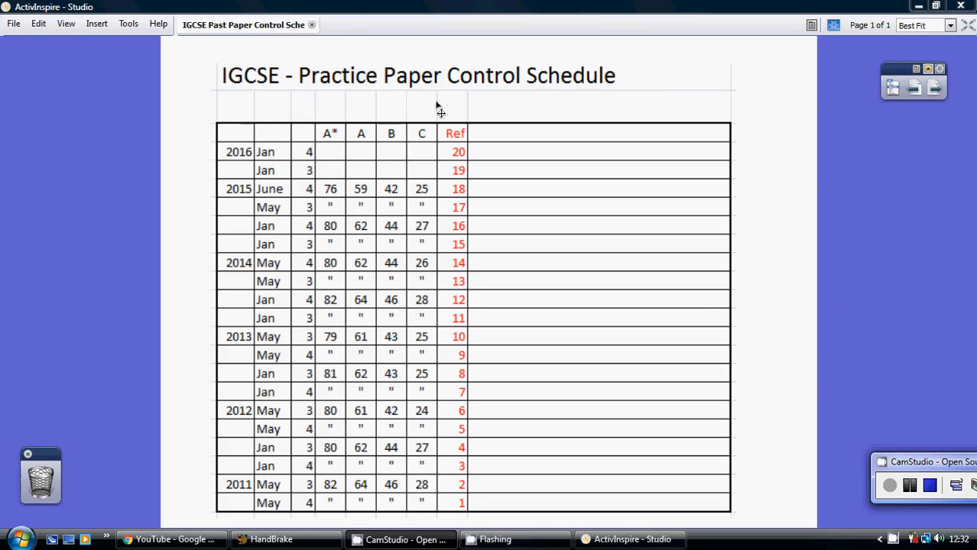
mouse_move(409, 212)
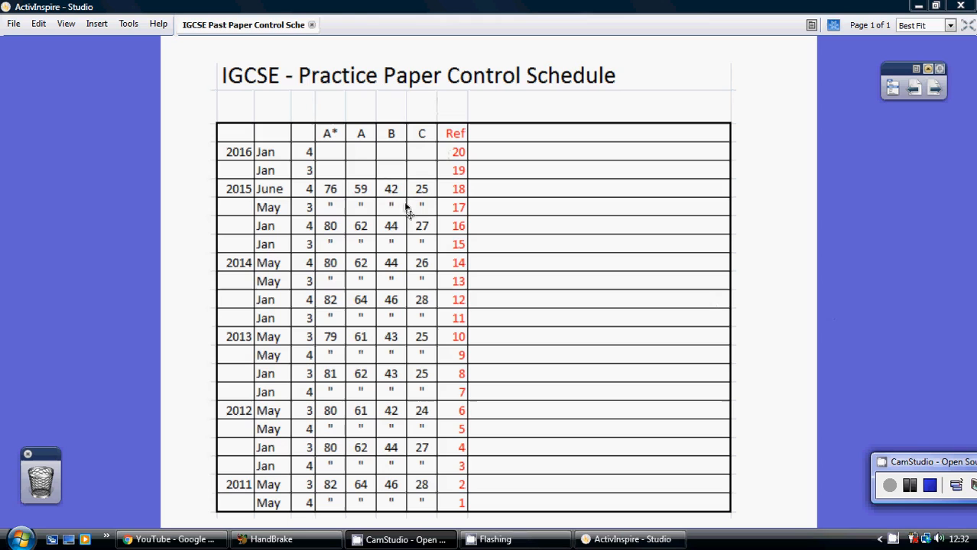
mouse_move(258, 266)
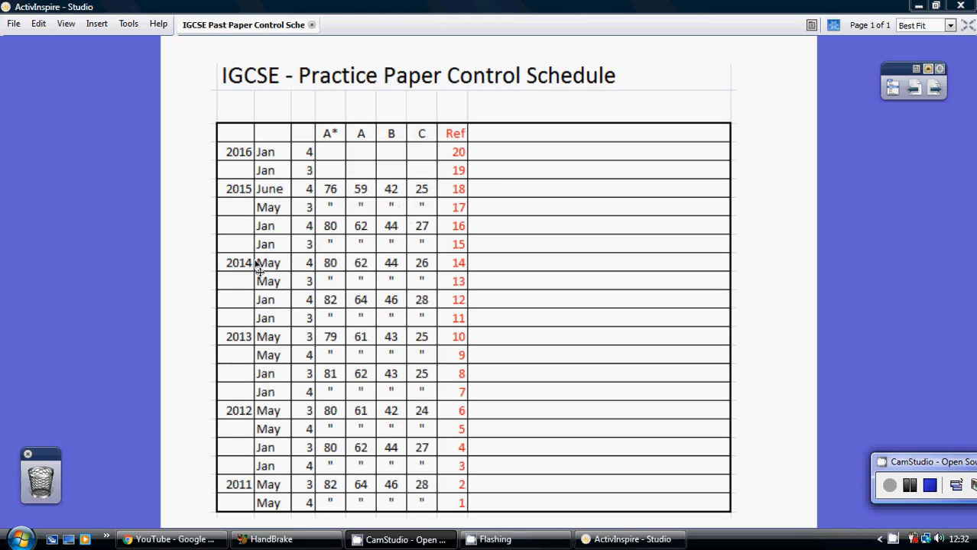
mouse_move(237, 274)
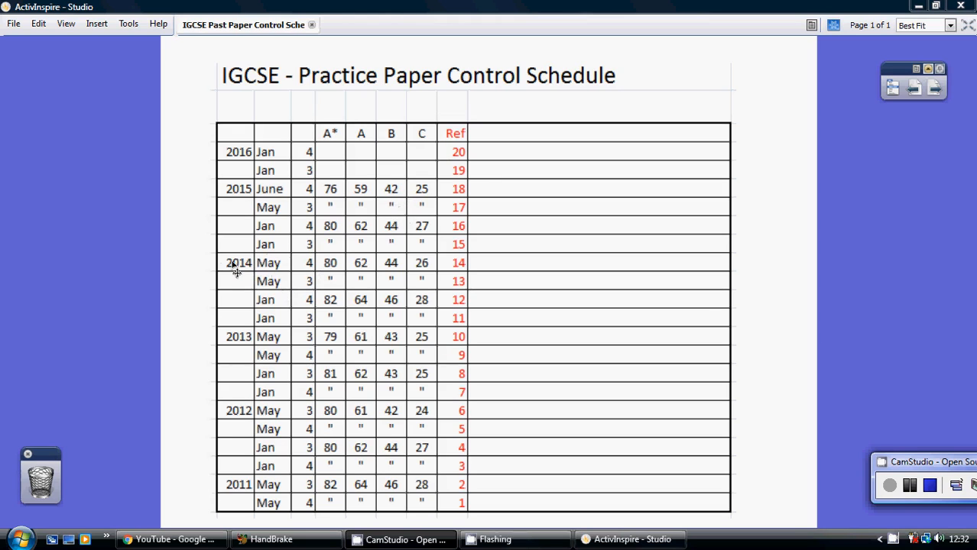
mouse_move(334, 279)
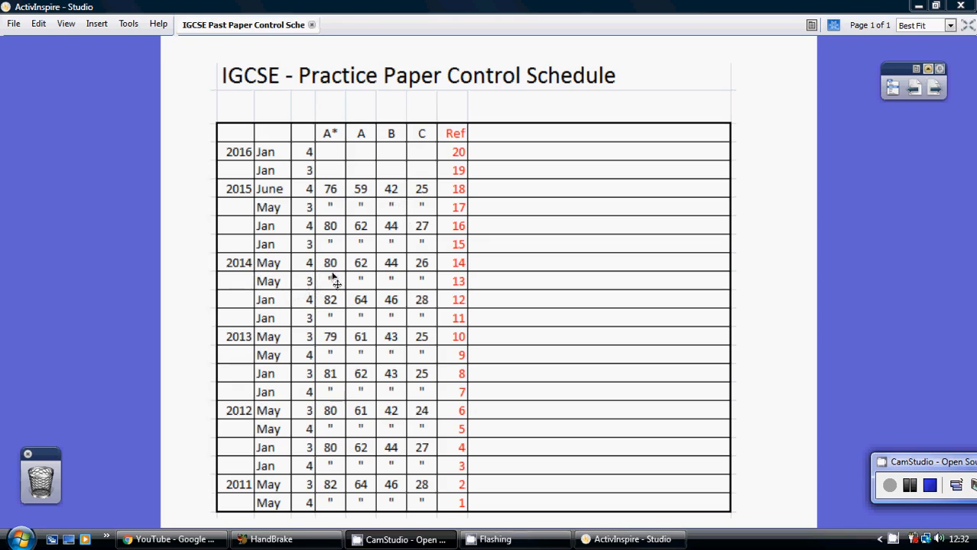
mouse_move(363, 275)
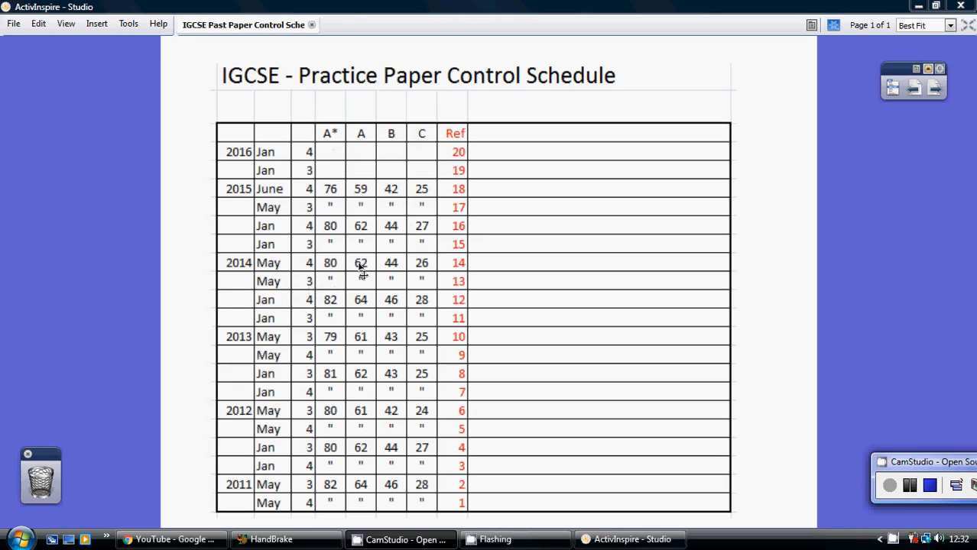
mouse_move(378, 278)
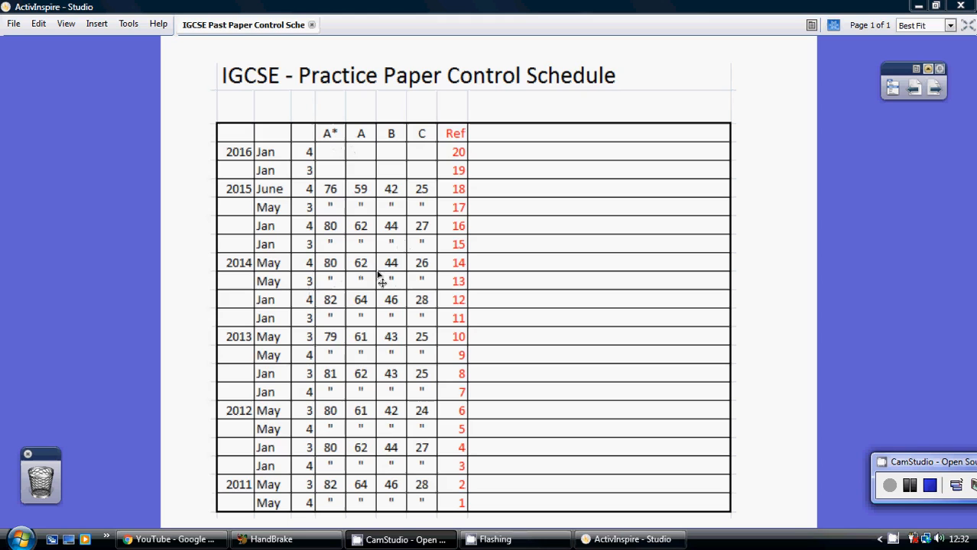
mouse_move(329, 295)
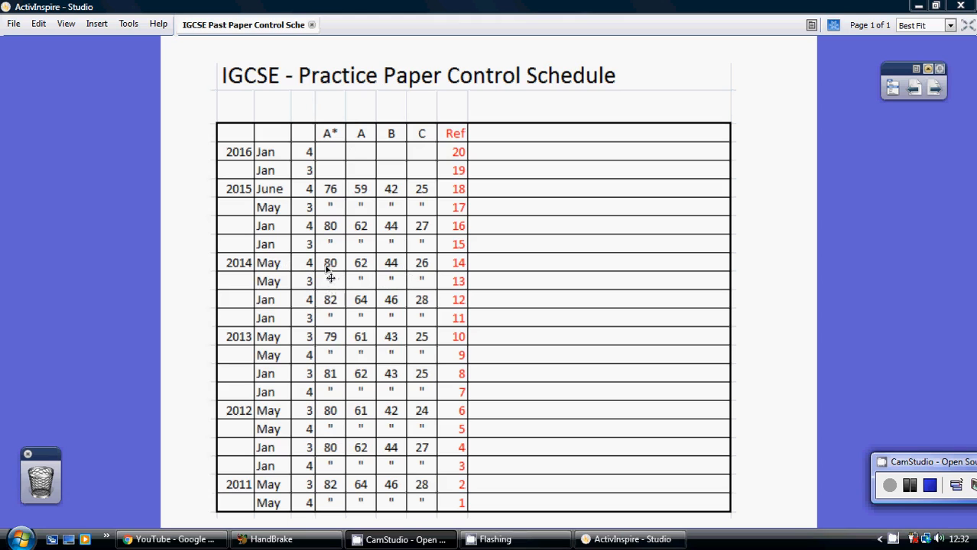
mouse_move(314, 289)
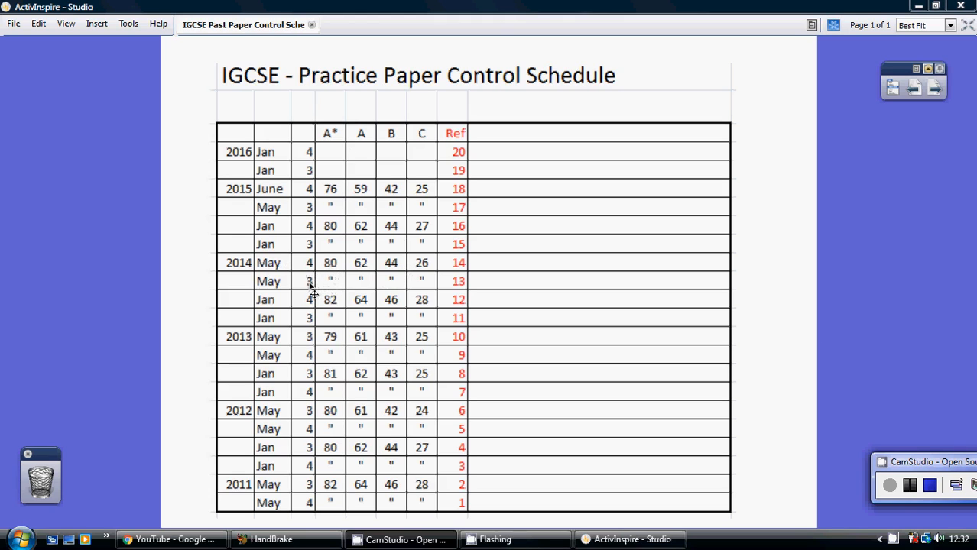
mouse_move(332, 275)
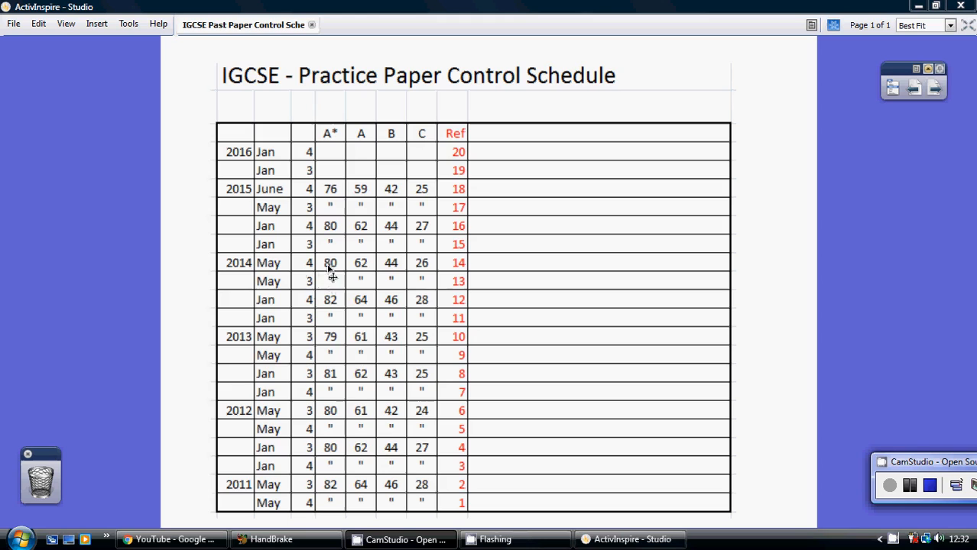
mouse_move(339, 289)
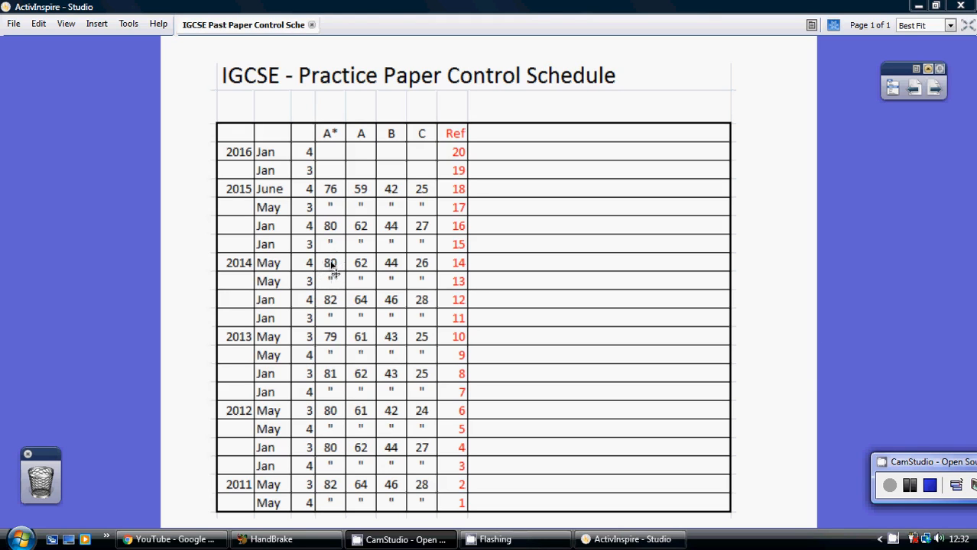
mouse_move(359, 279)
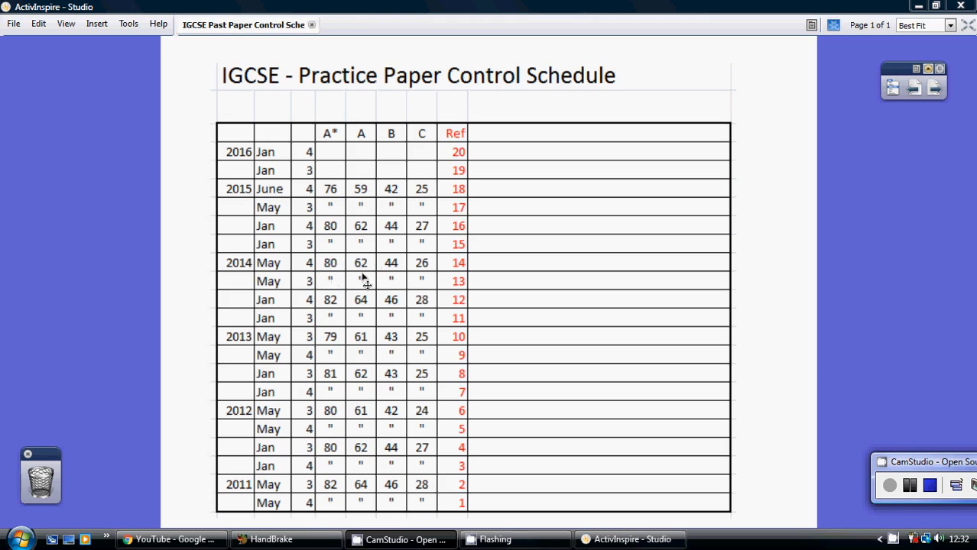
mouse_move(363, 275)
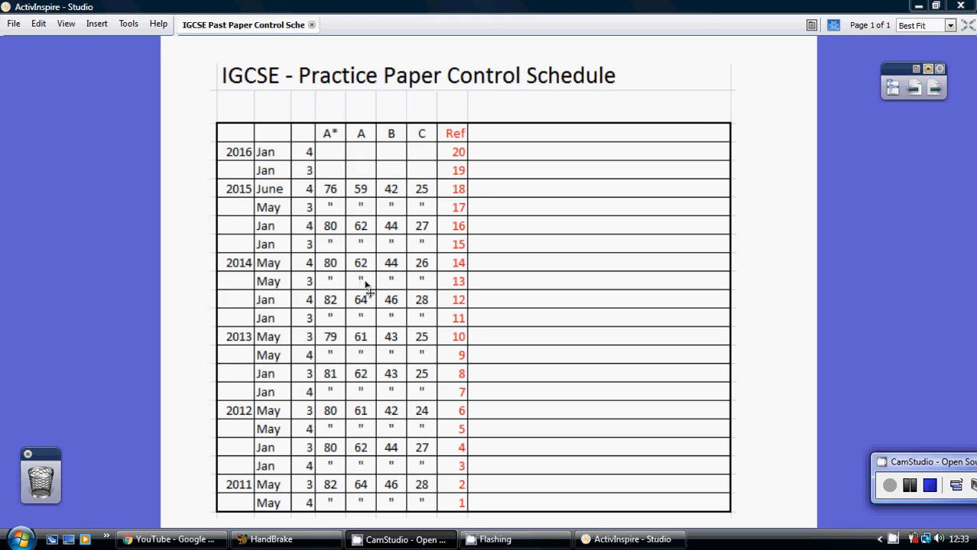
mouse_move(319, 331)
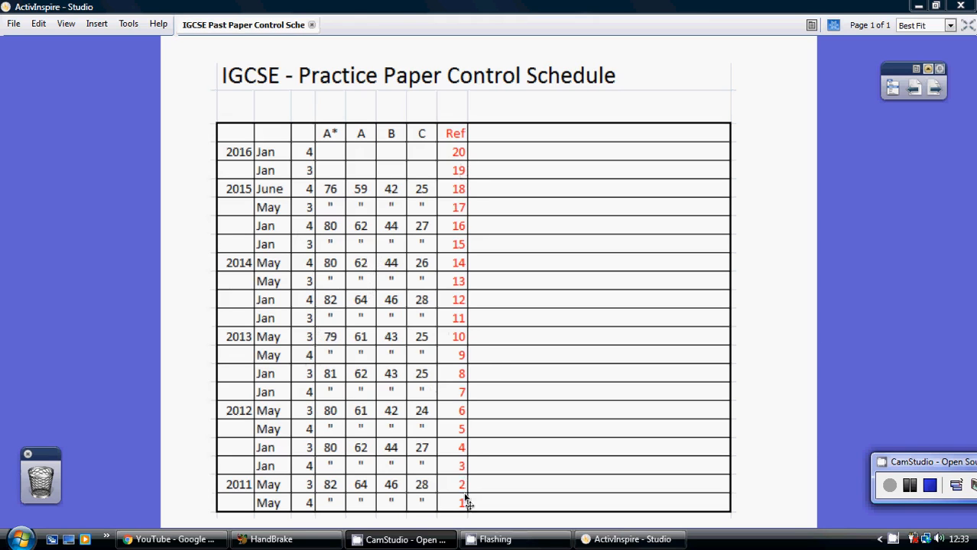
mouse_move(457, 496)
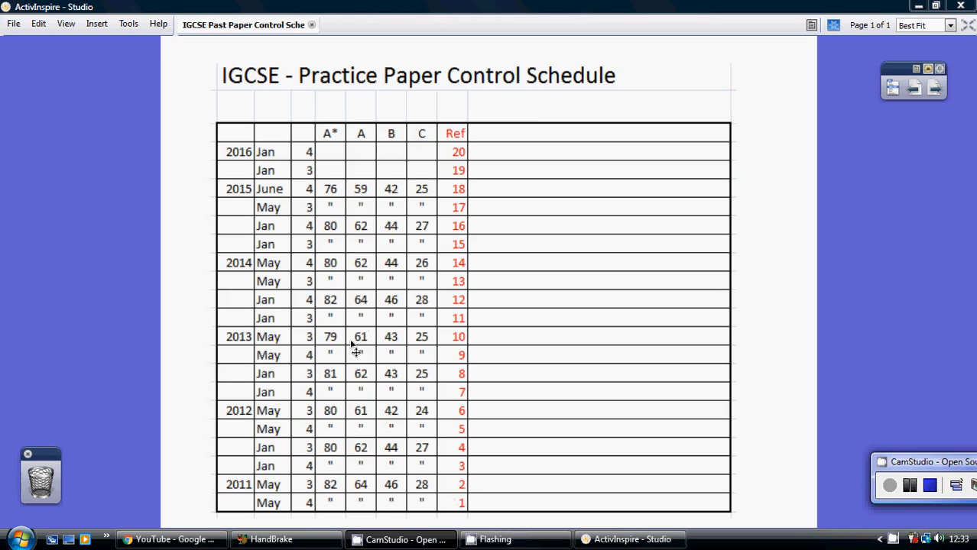
mouse_move(275, 274)
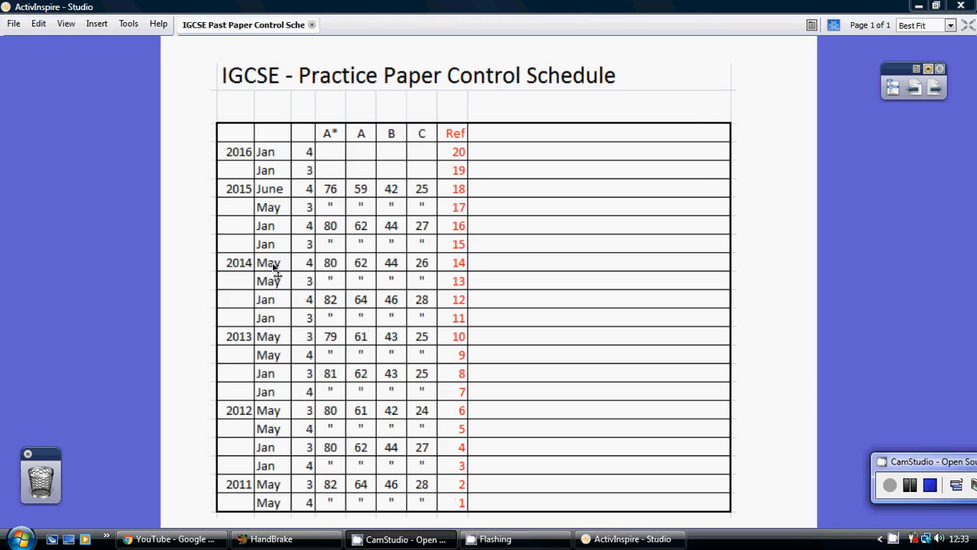
mouse_move(298, 281)
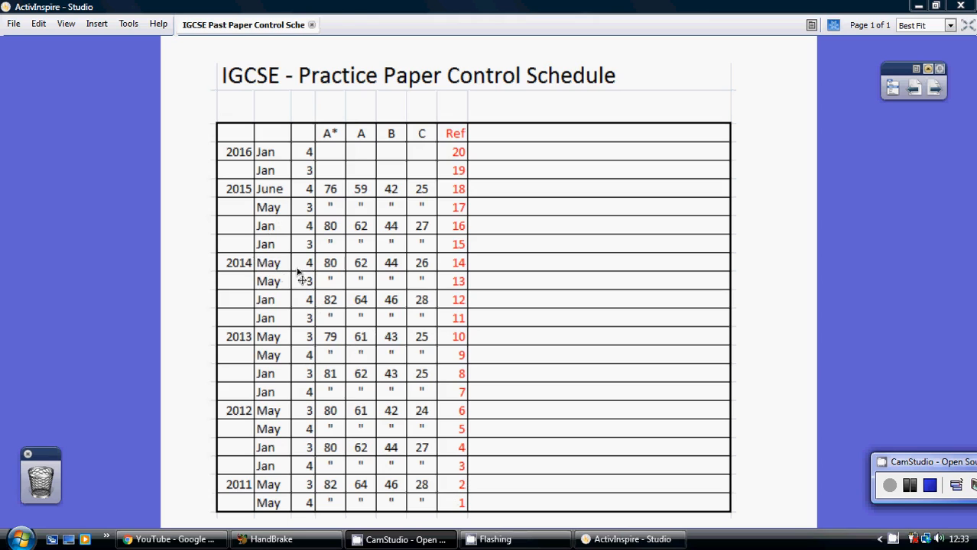
mouse_move(475, 272)
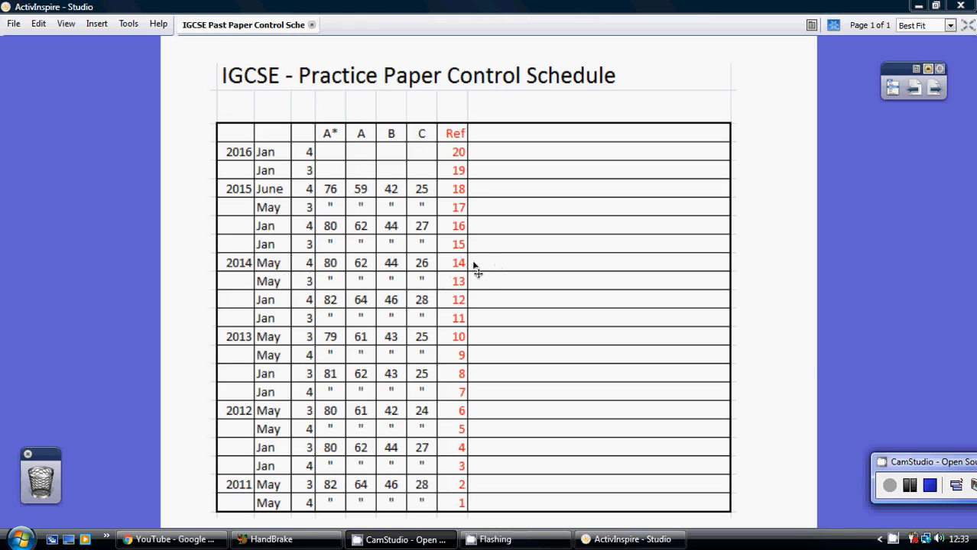
mouse_move(443, 263)
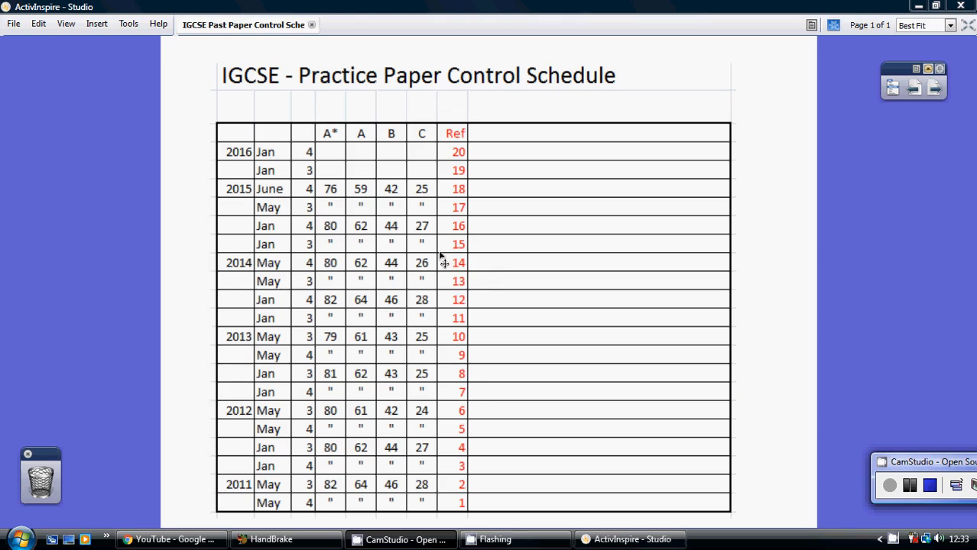